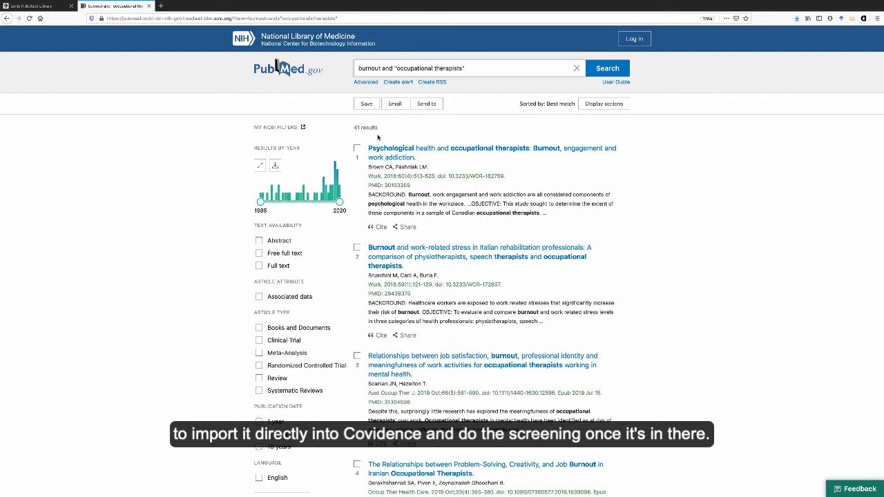
pyautogui.moveTo(396, 135)
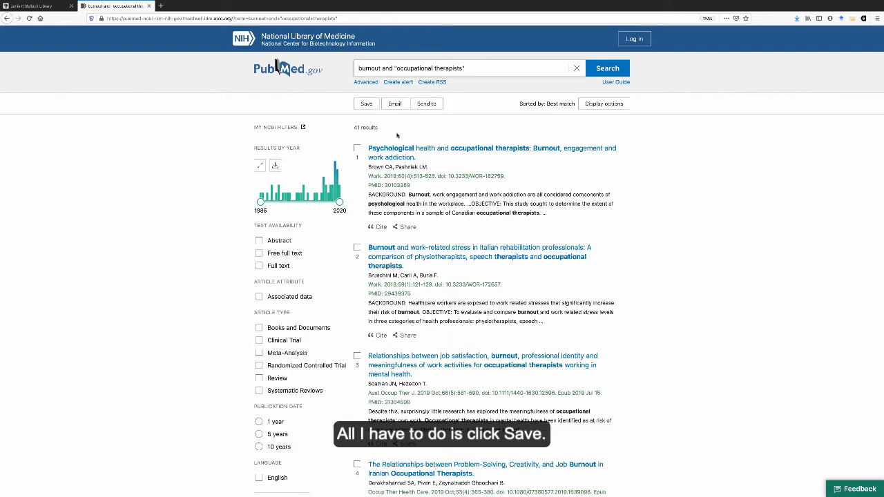
# Save all PubMed search results as a file in PubMed format
pyautogui.click(366, 103)
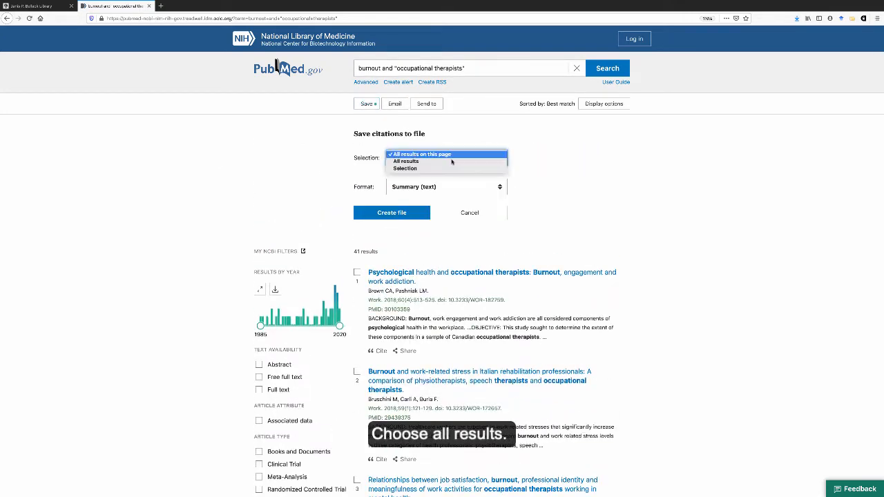
pyautogui.click(405, 161)
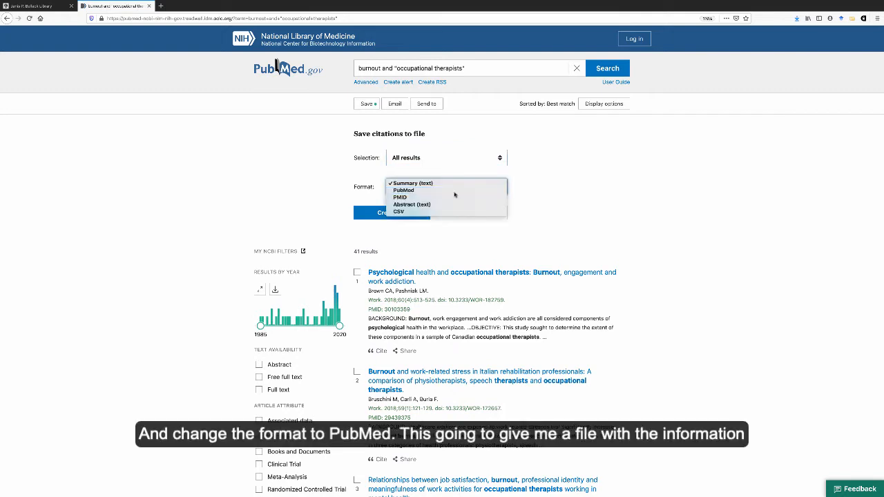
pyautogui.click(403, 190)
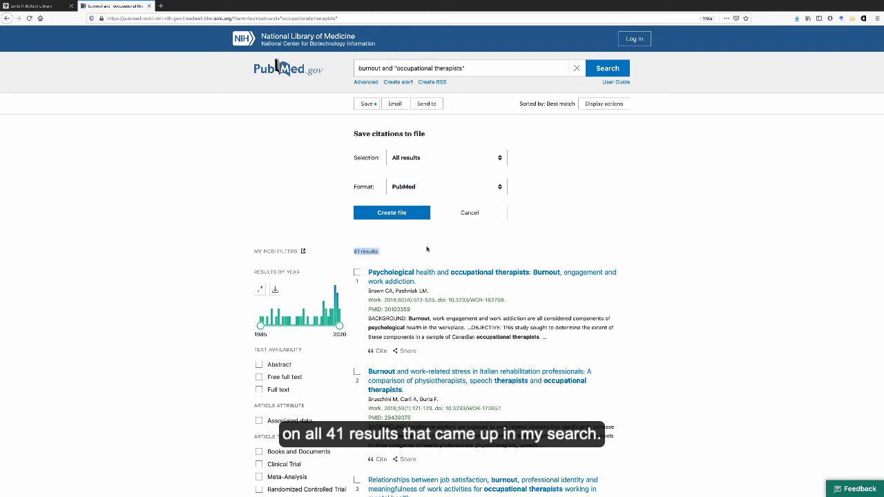
pyautogui.click(391, 213)
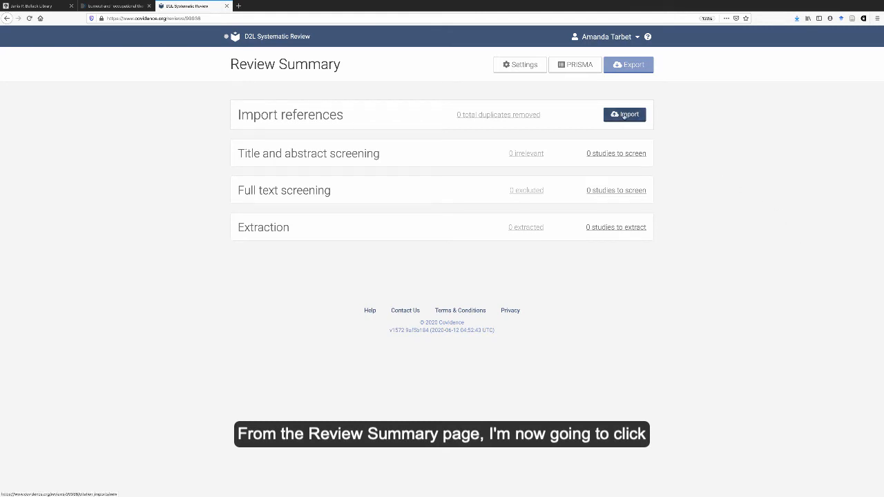
# Start a Covidence import with the Screen stage as the destination
pyautogui.click(624, 114)
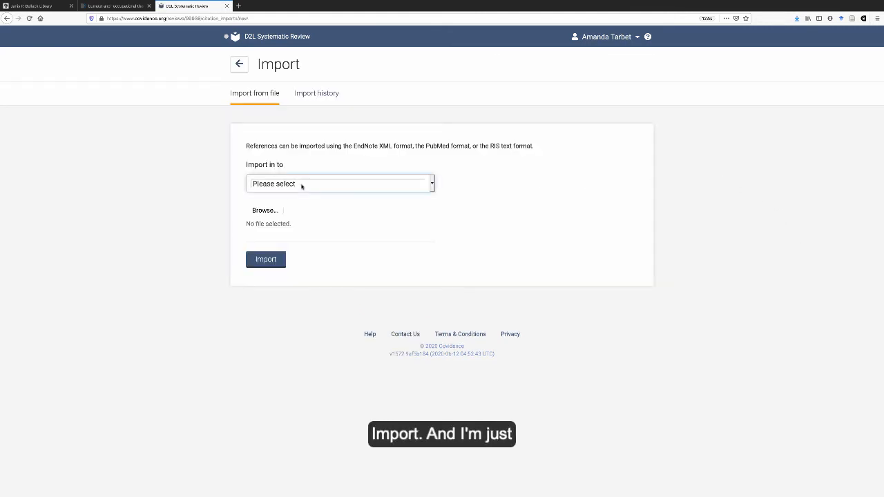
pyautogui.click(339, 183)
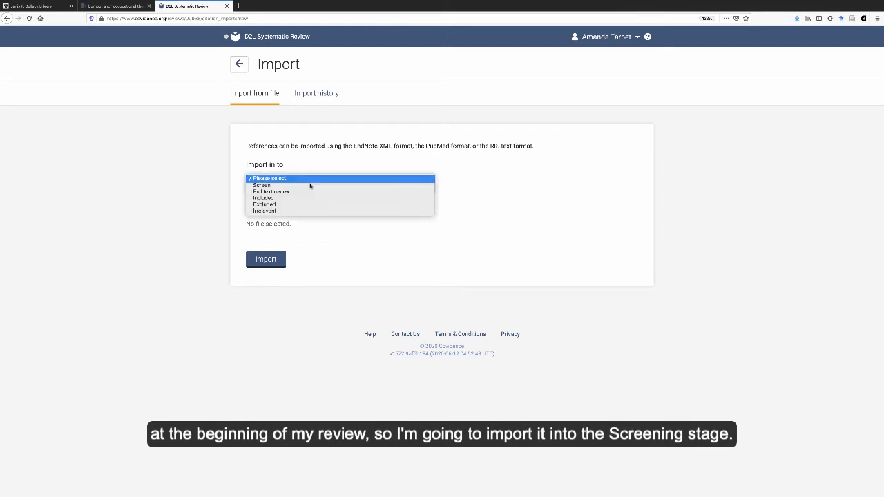
pyautogui.click(261, 184)
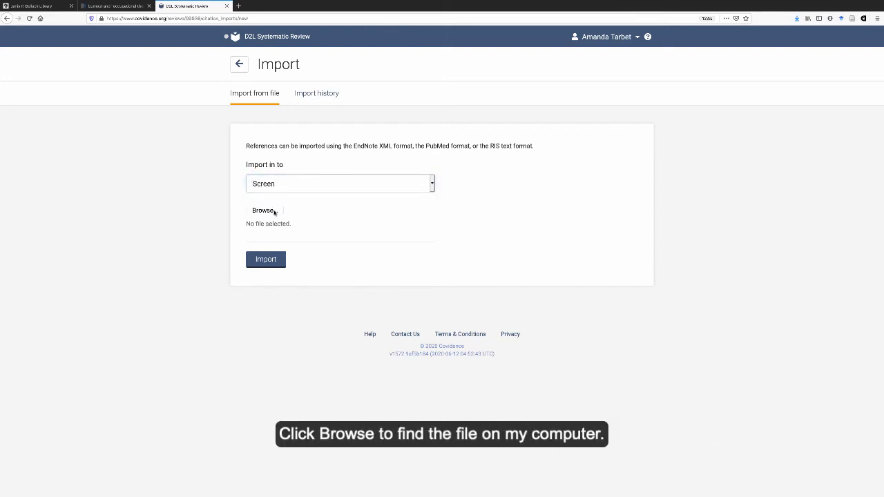
# Attach pubmed-burnoutand-set.txt from Downloads to the import form
pyautogui.click(264, 210)
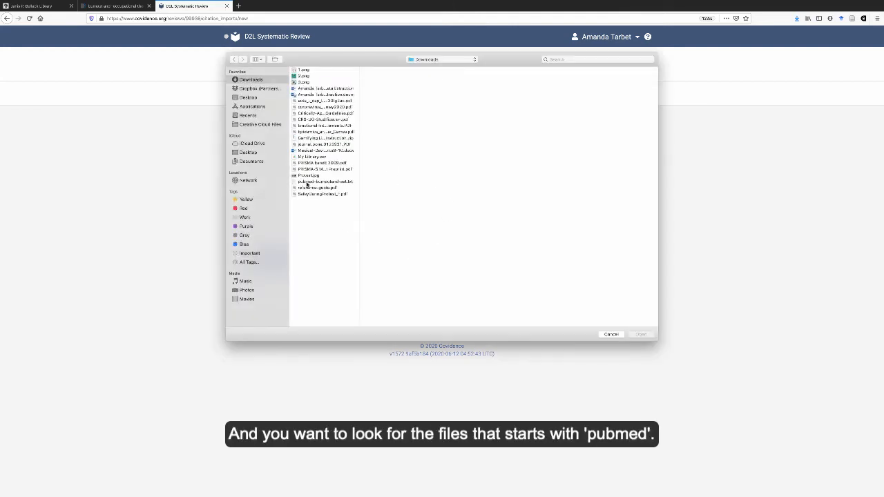
pyautogui.click(324, 181)
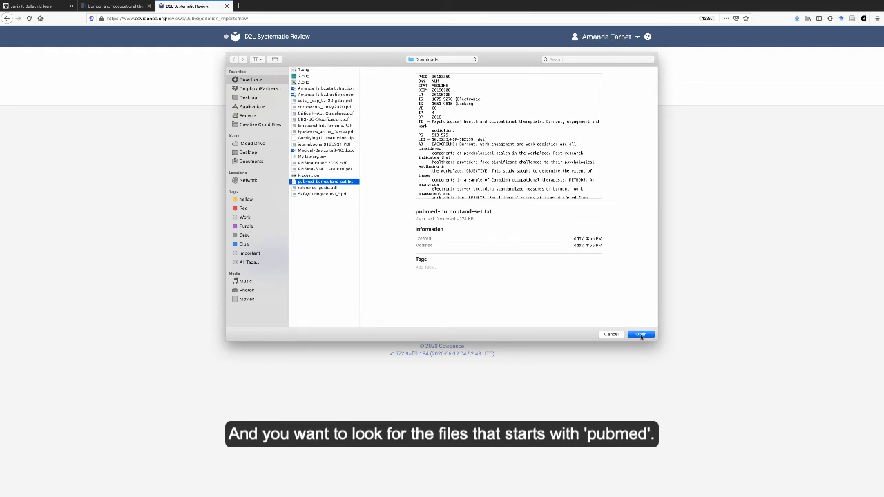
pyautogui.click(641, 334)
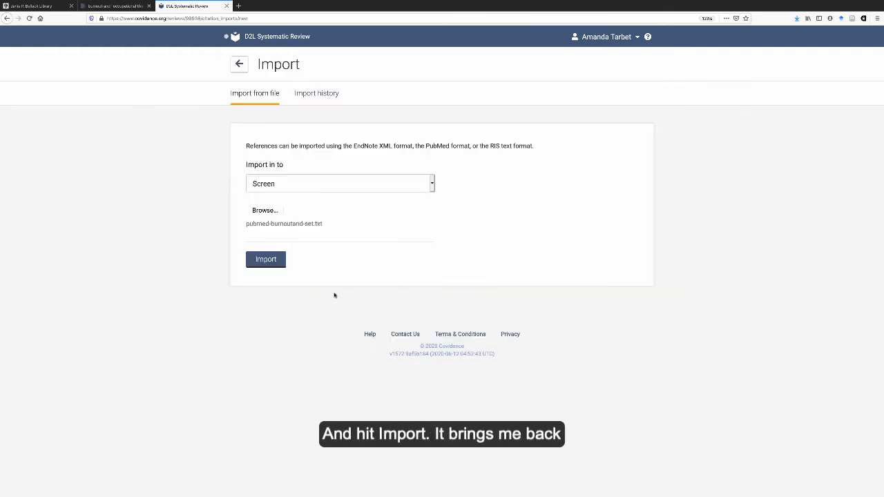
# Run the import of pubmed-burnoutand-set.txt into Covidence
pyautogui.click(266, 259)
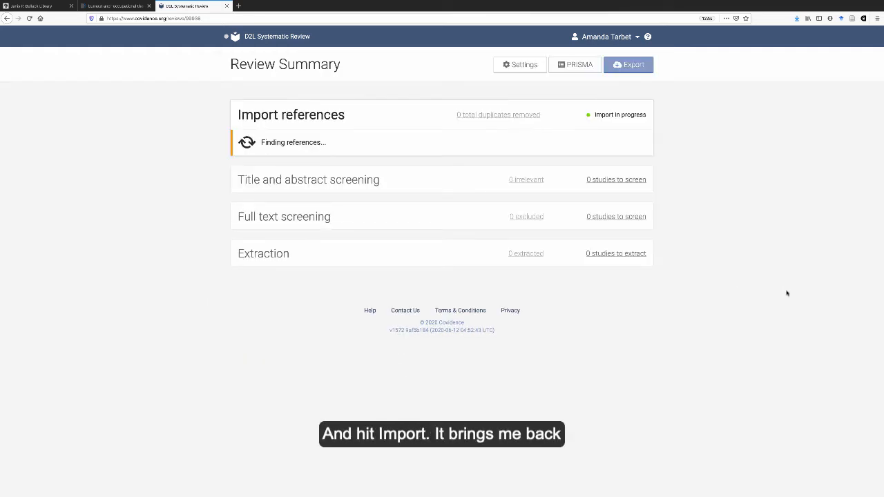
pyautogui.moveTo(731, 247)
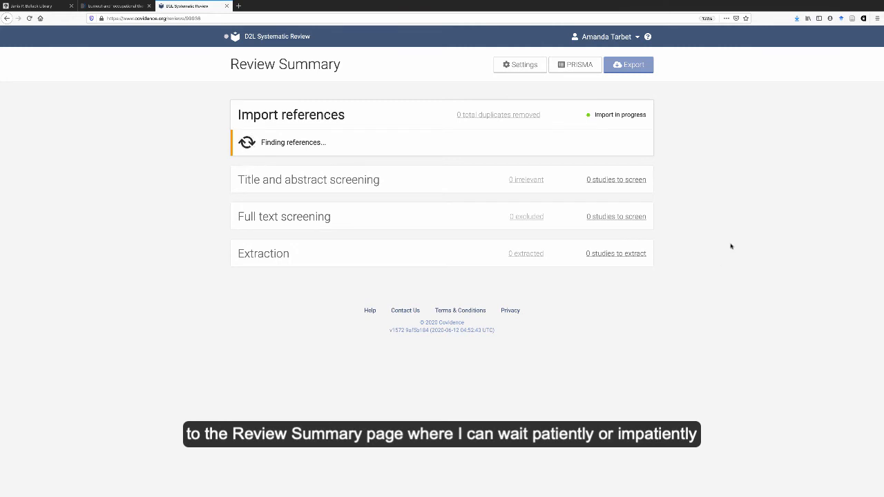
pyautogui.moveTo(744, 197)
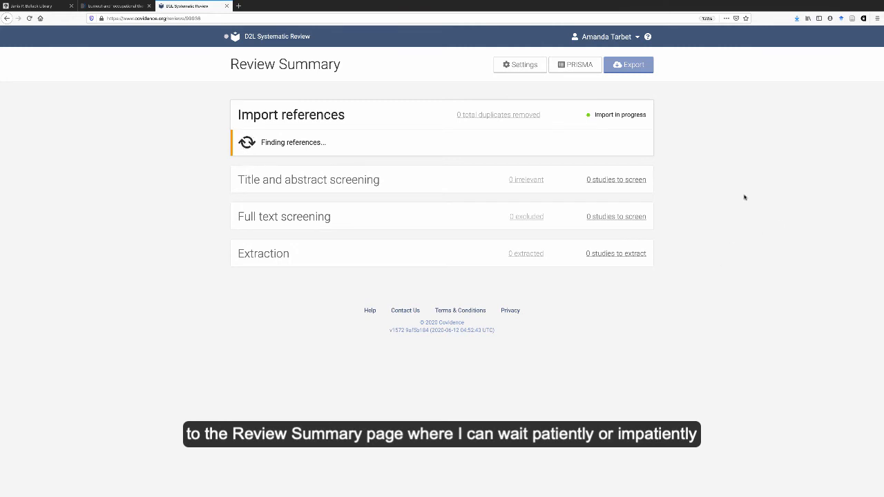